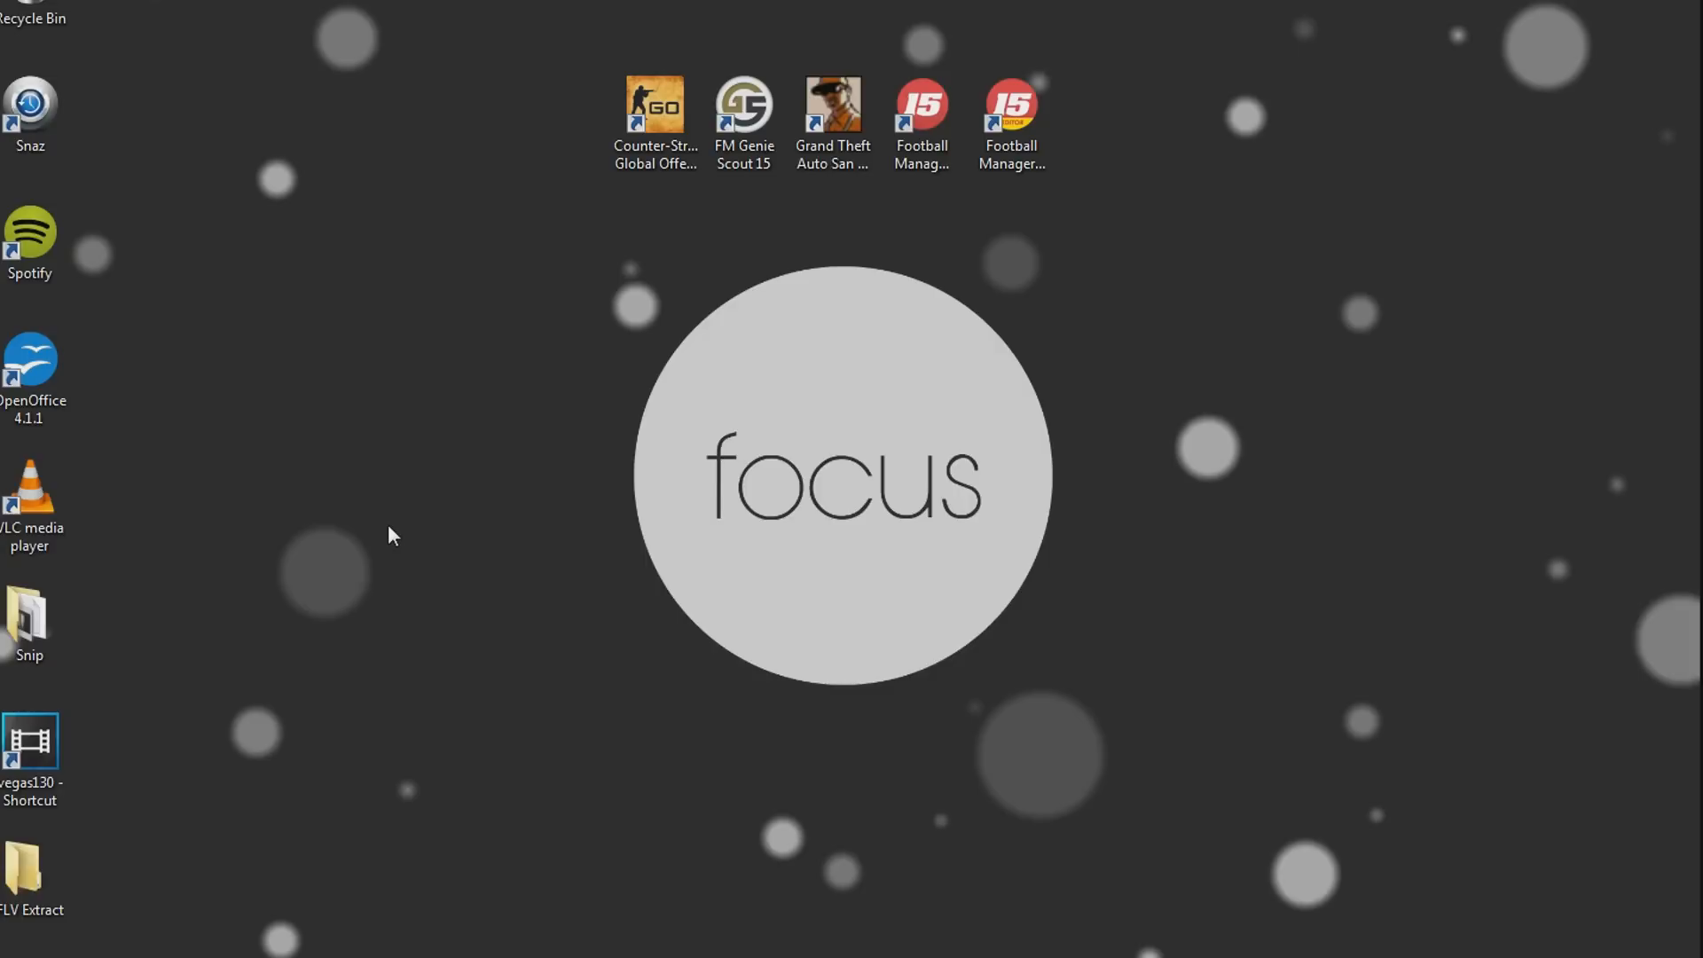
pyautogui.moveTo(264, 707)
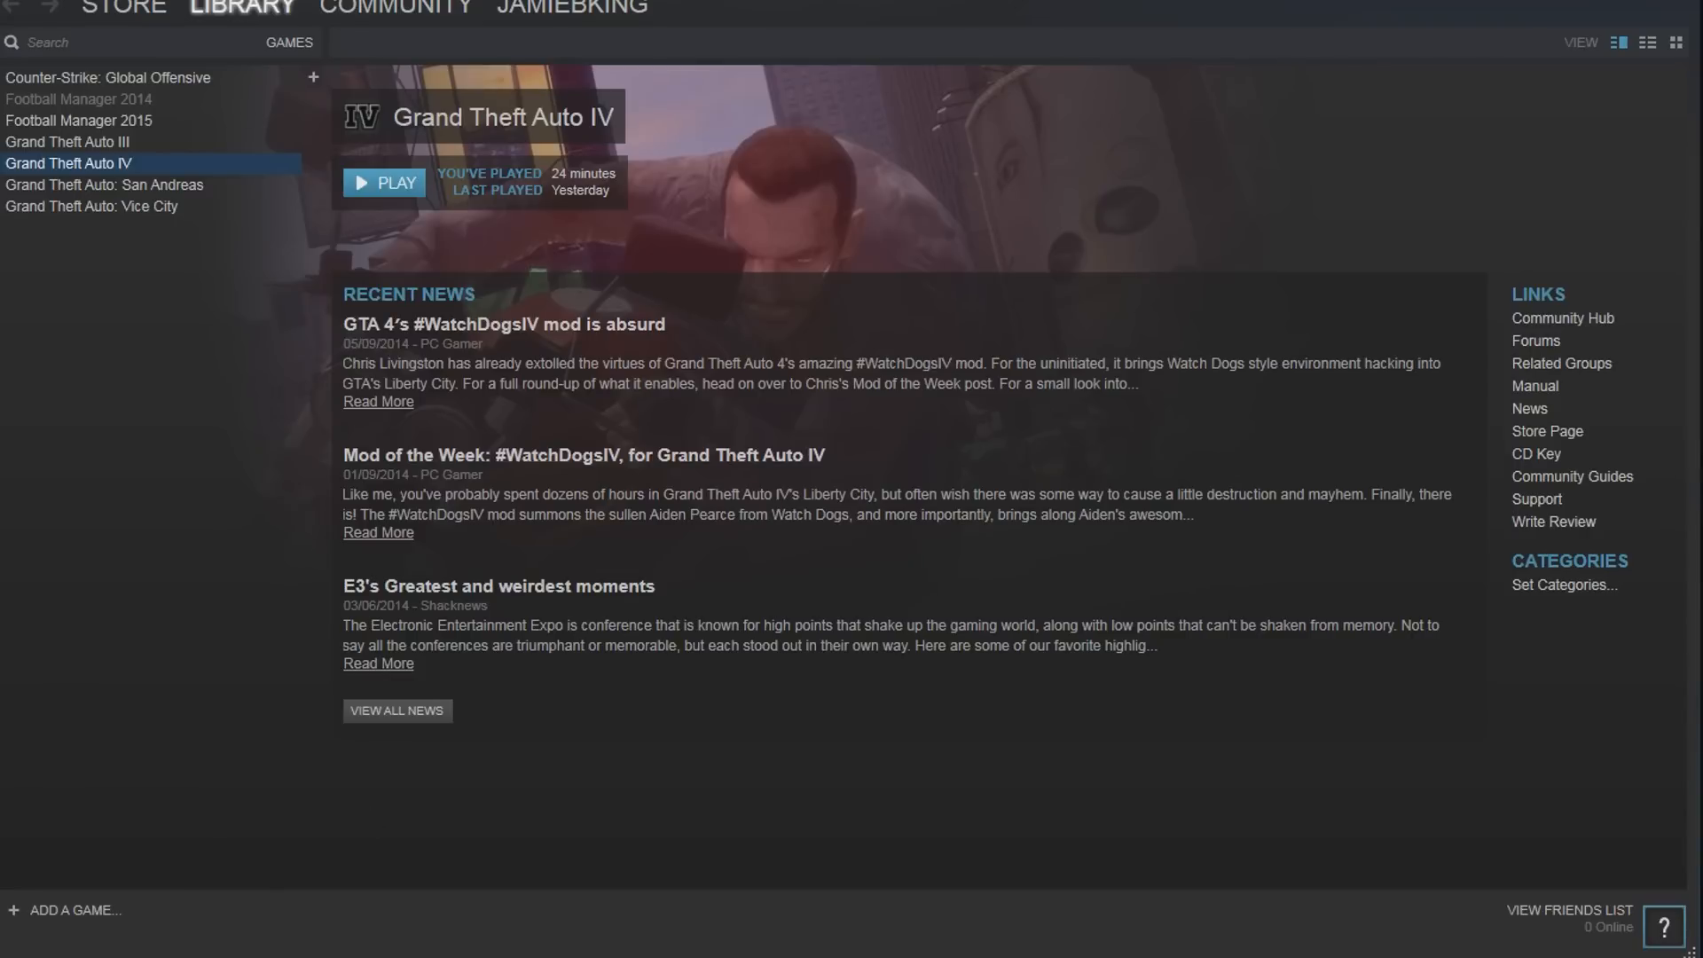
# - Switch the Steam library category list from Games to Tools
pyautogui.click(242, 8)
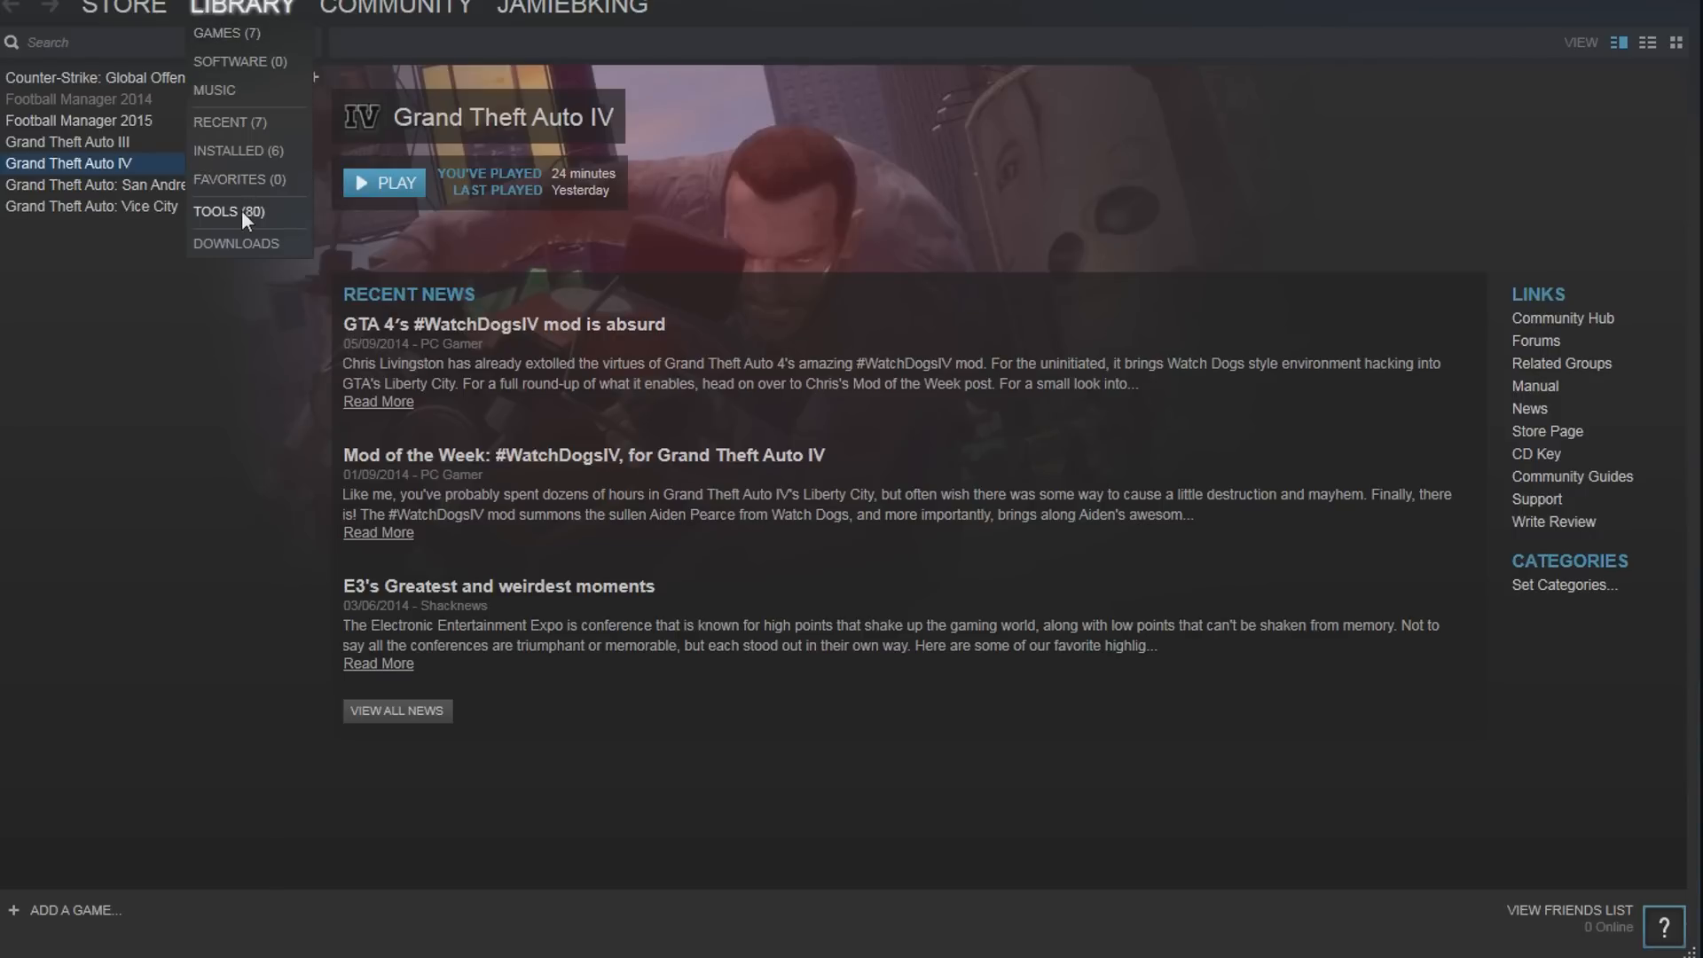
pyautogui.click(228, 212)
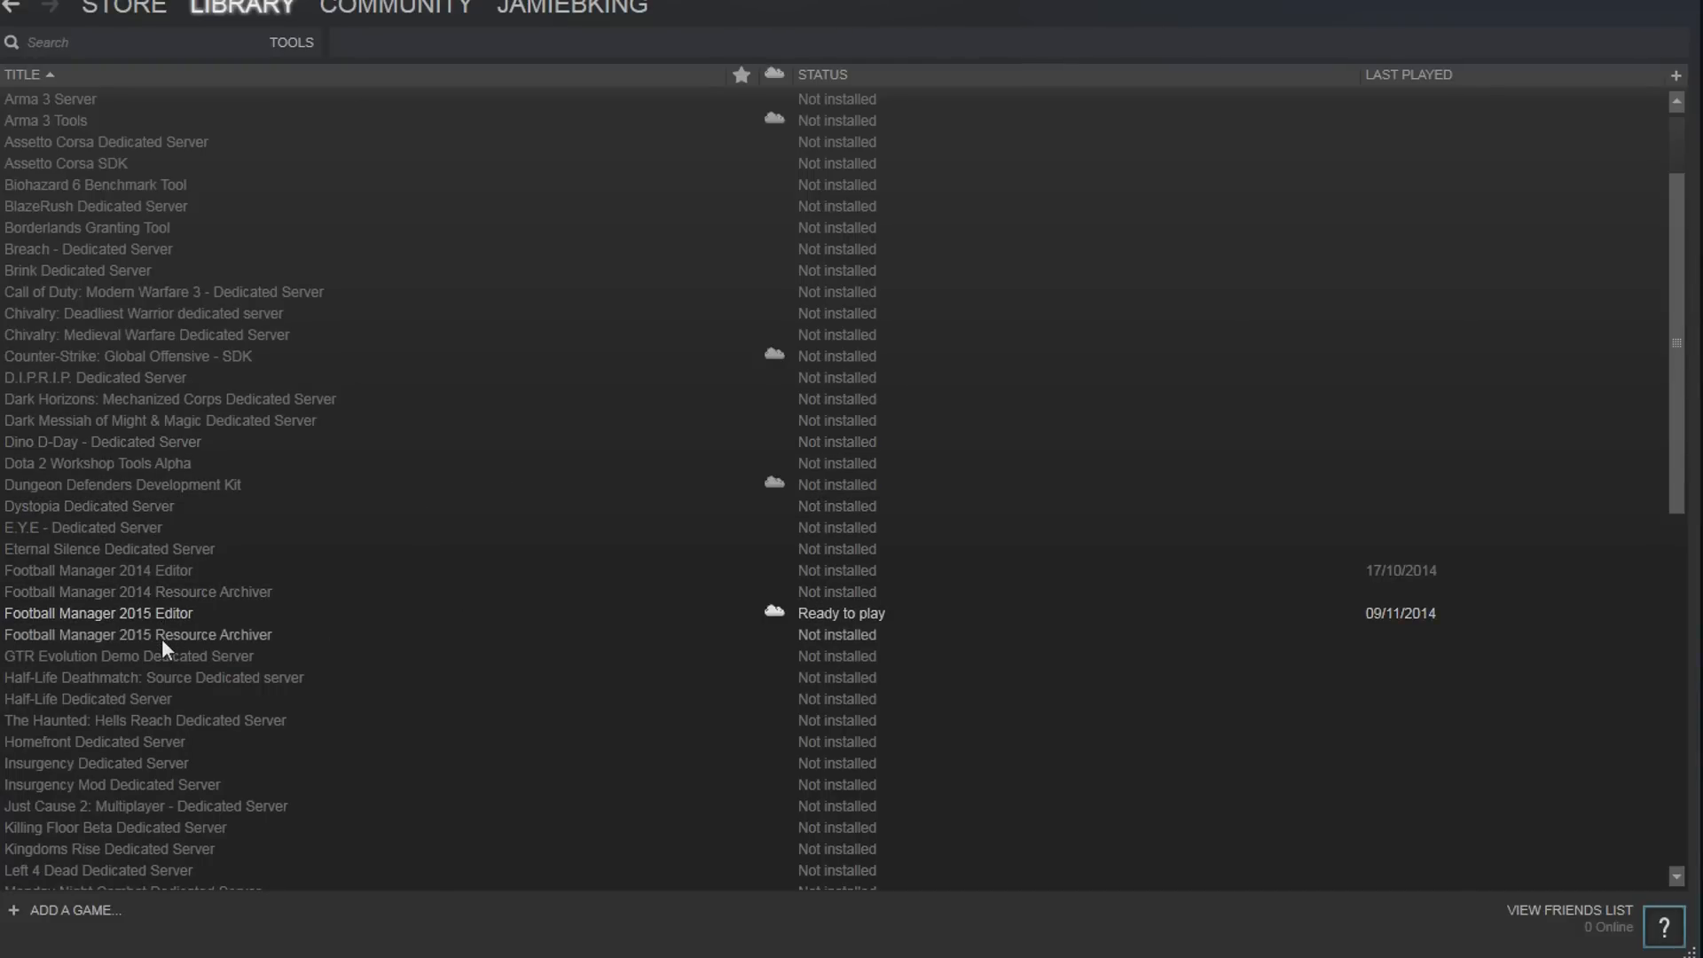
pyautogui.moveTo(237, 619)
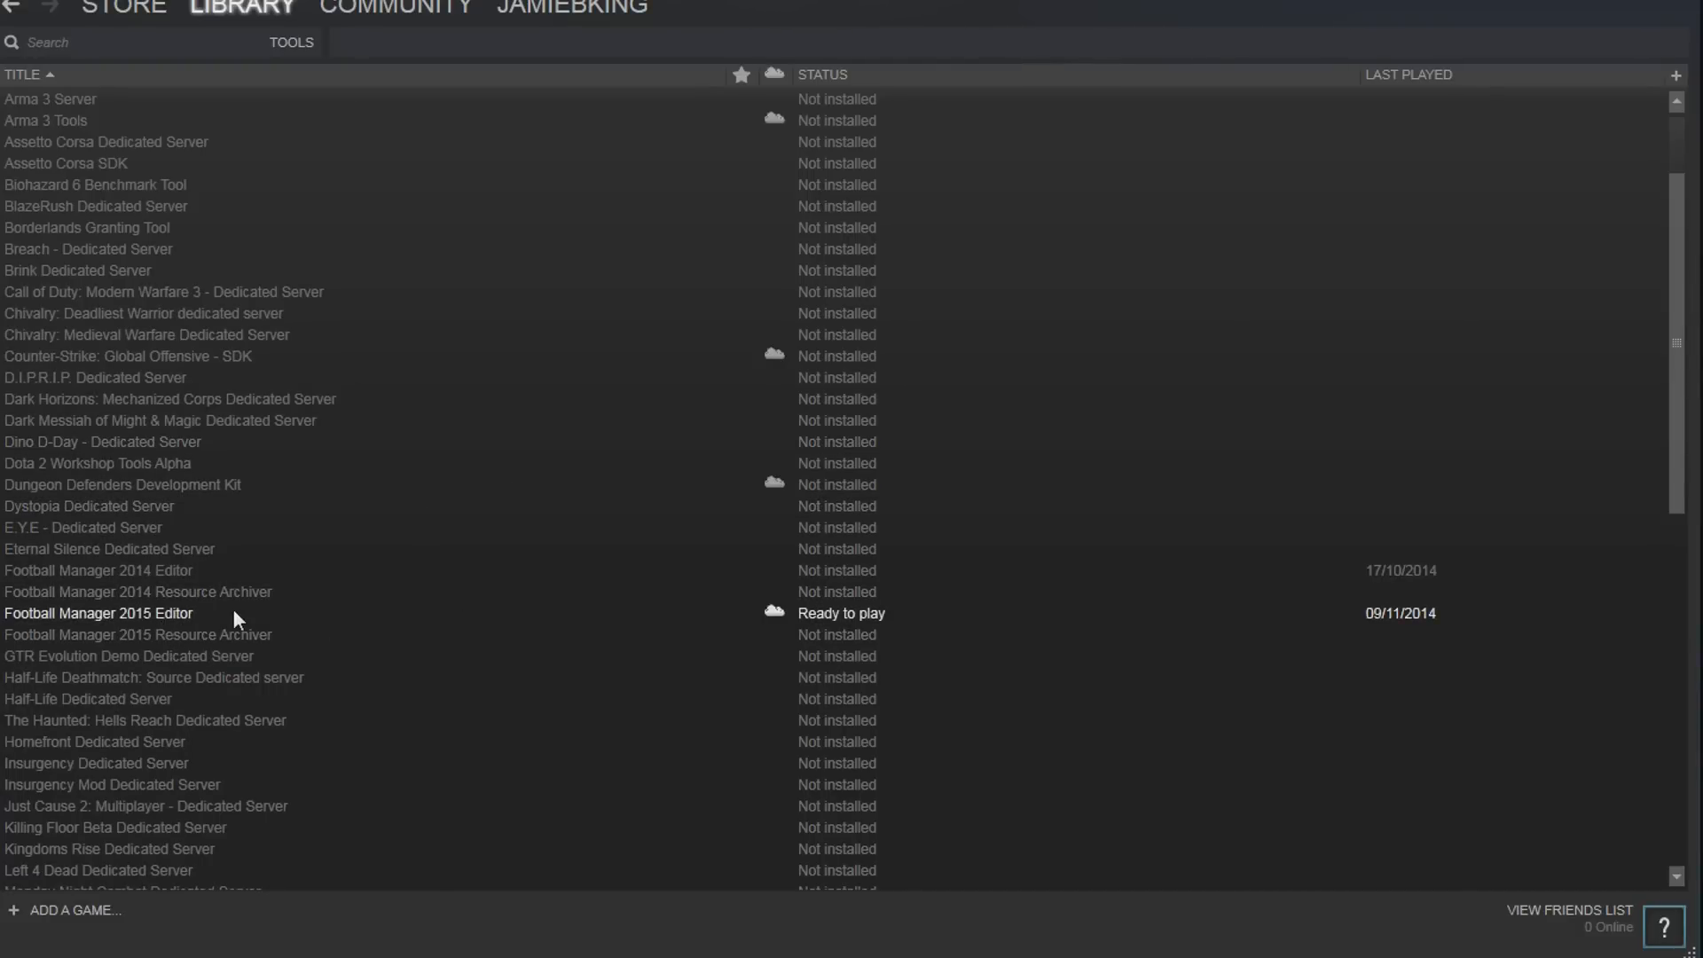
# - Open Football Manager 2015 Editor's context options and move to its desktop shortcut
pyautogui.rightClick(98, 613)
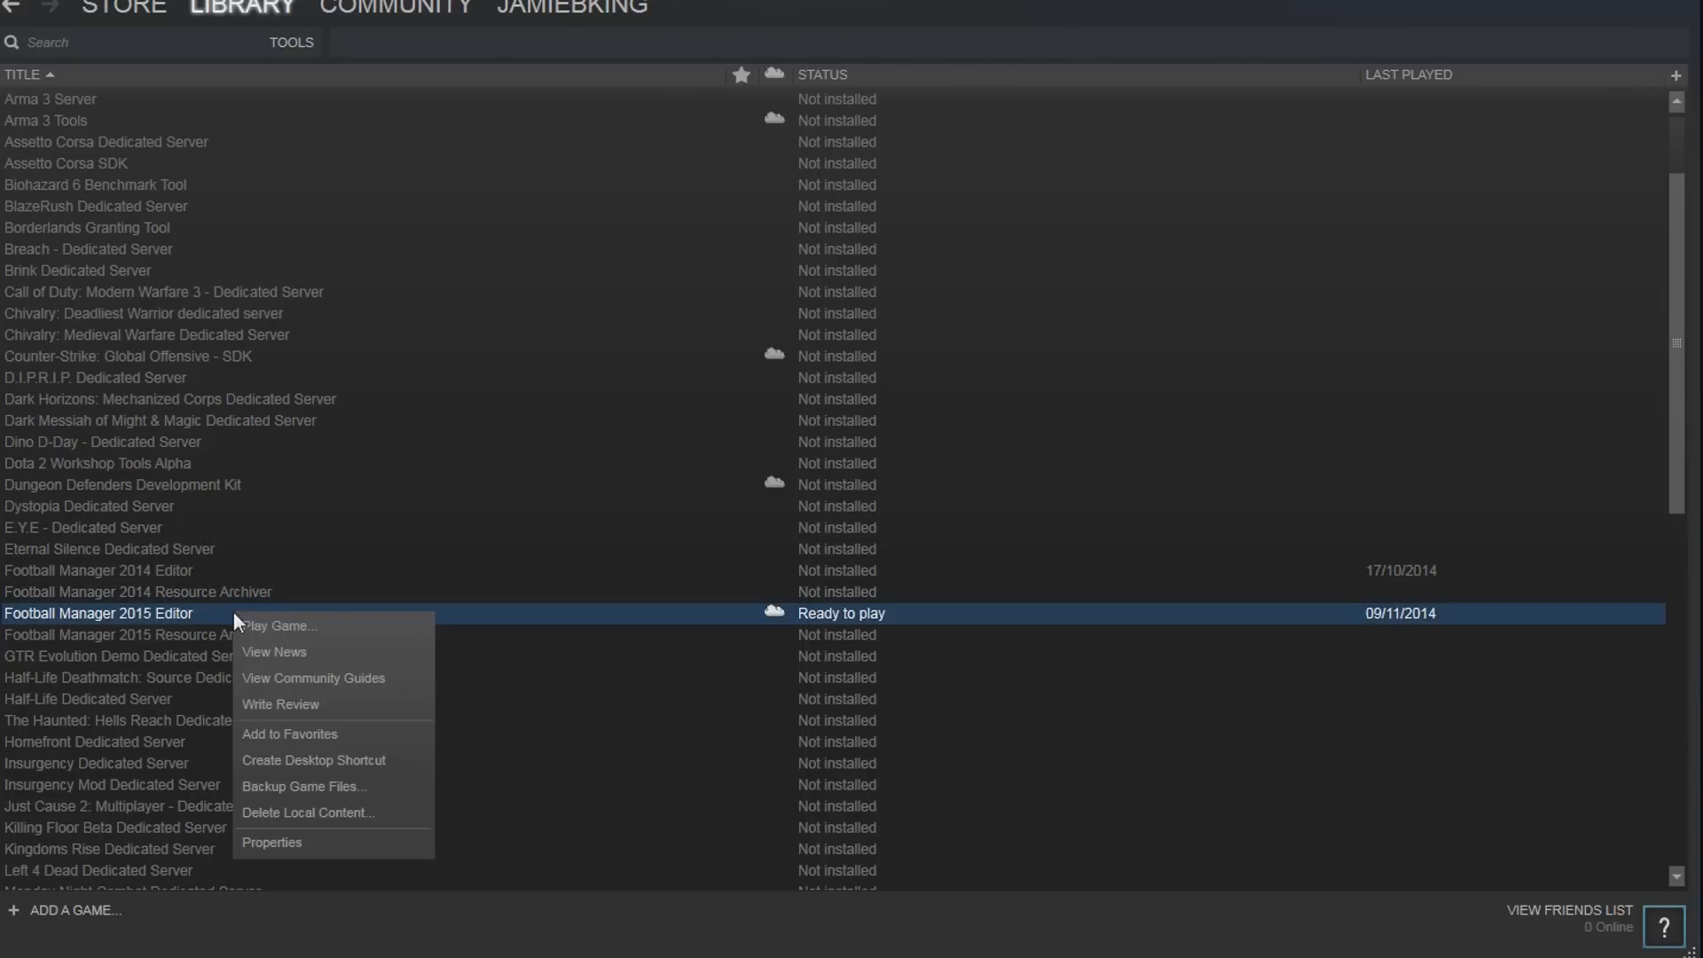
pyautogui.moveTo(315, 635)
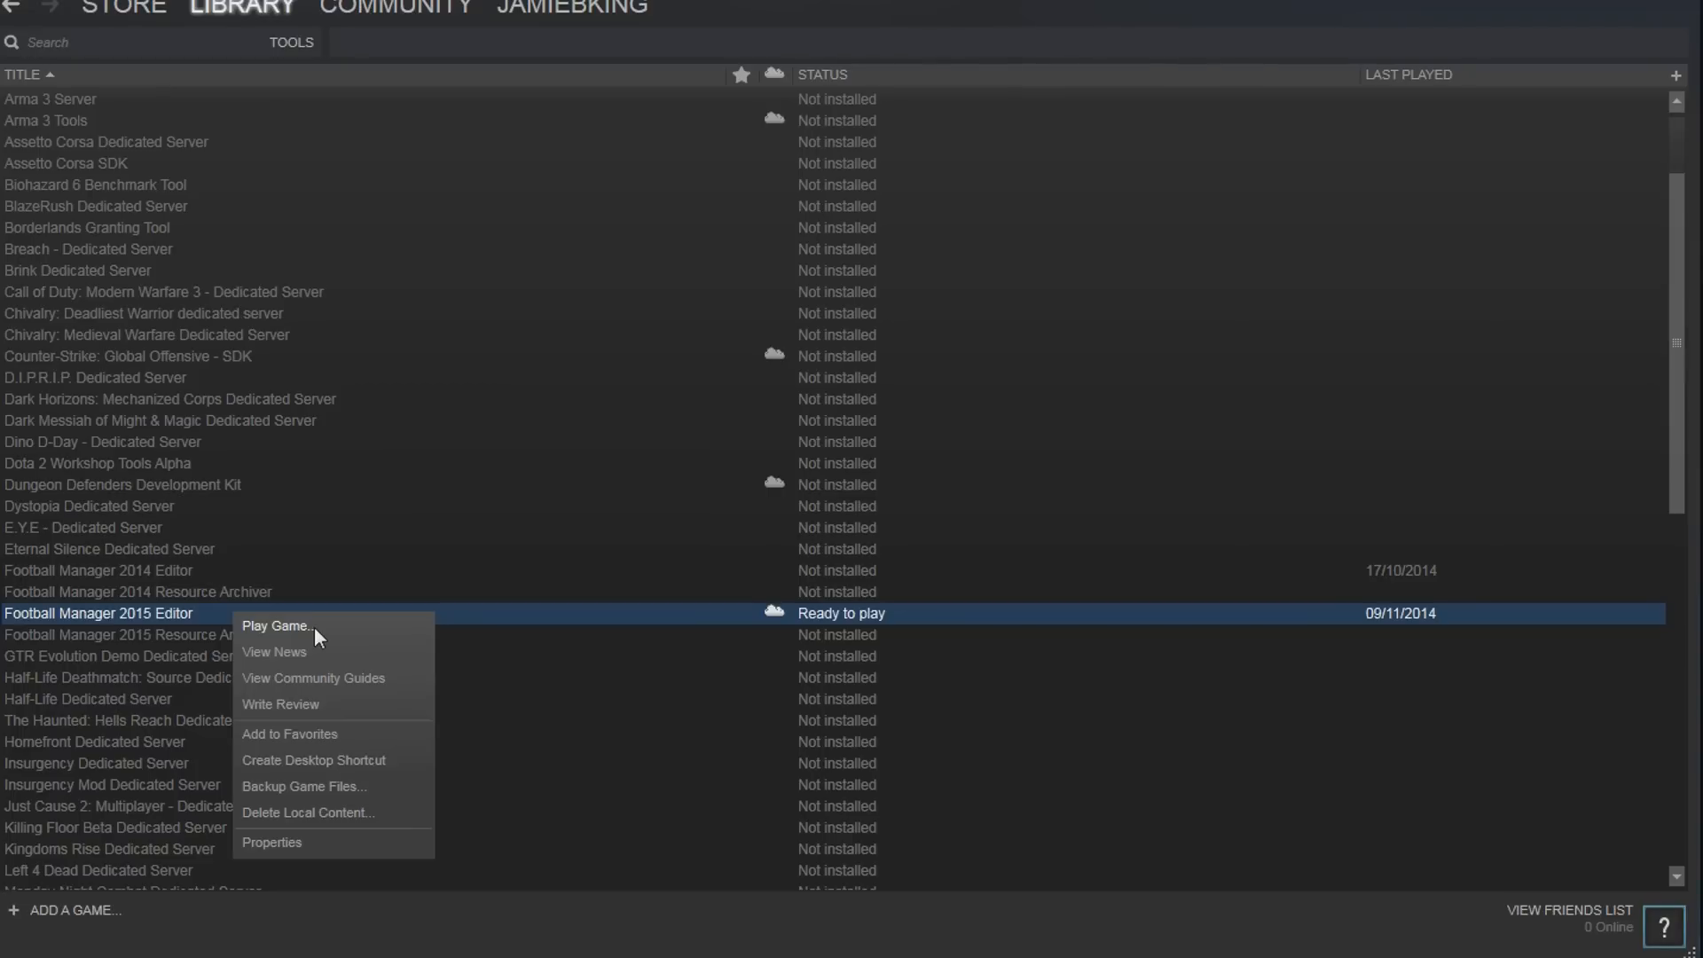
pyautogui.click(1181, 229)
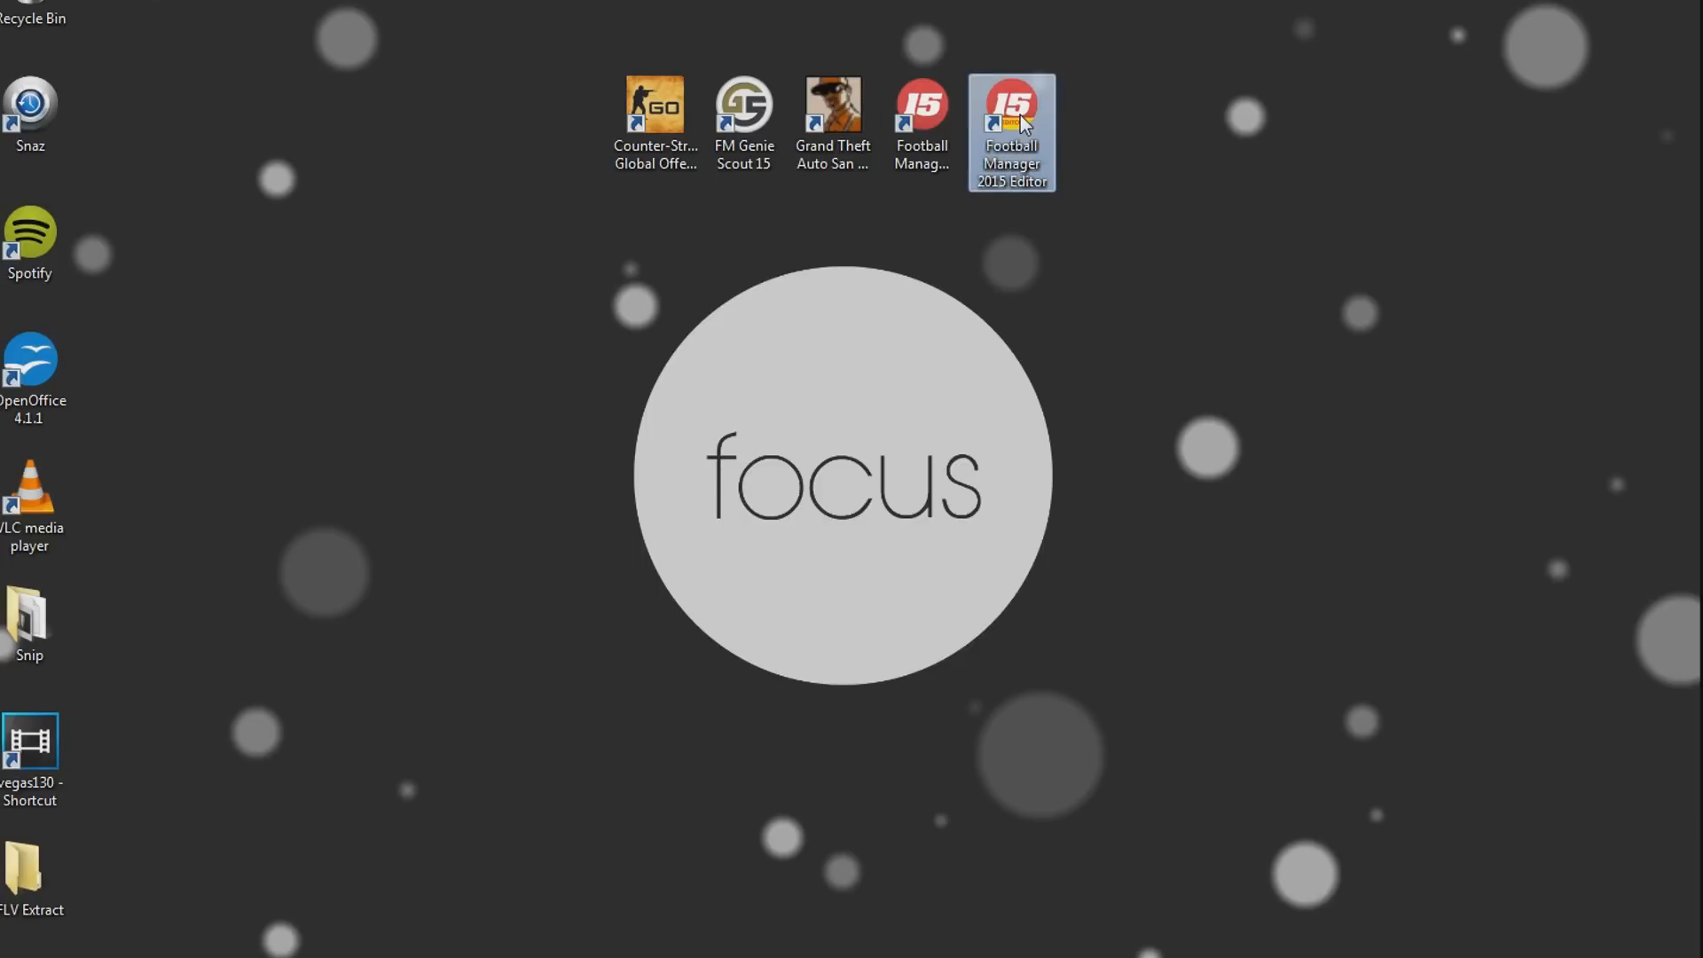
# - Start Football Manager 2015 Editor from its desktop shortcut, bringing up Steam's launch window
pyautogui.doubleClick(1011, 120)
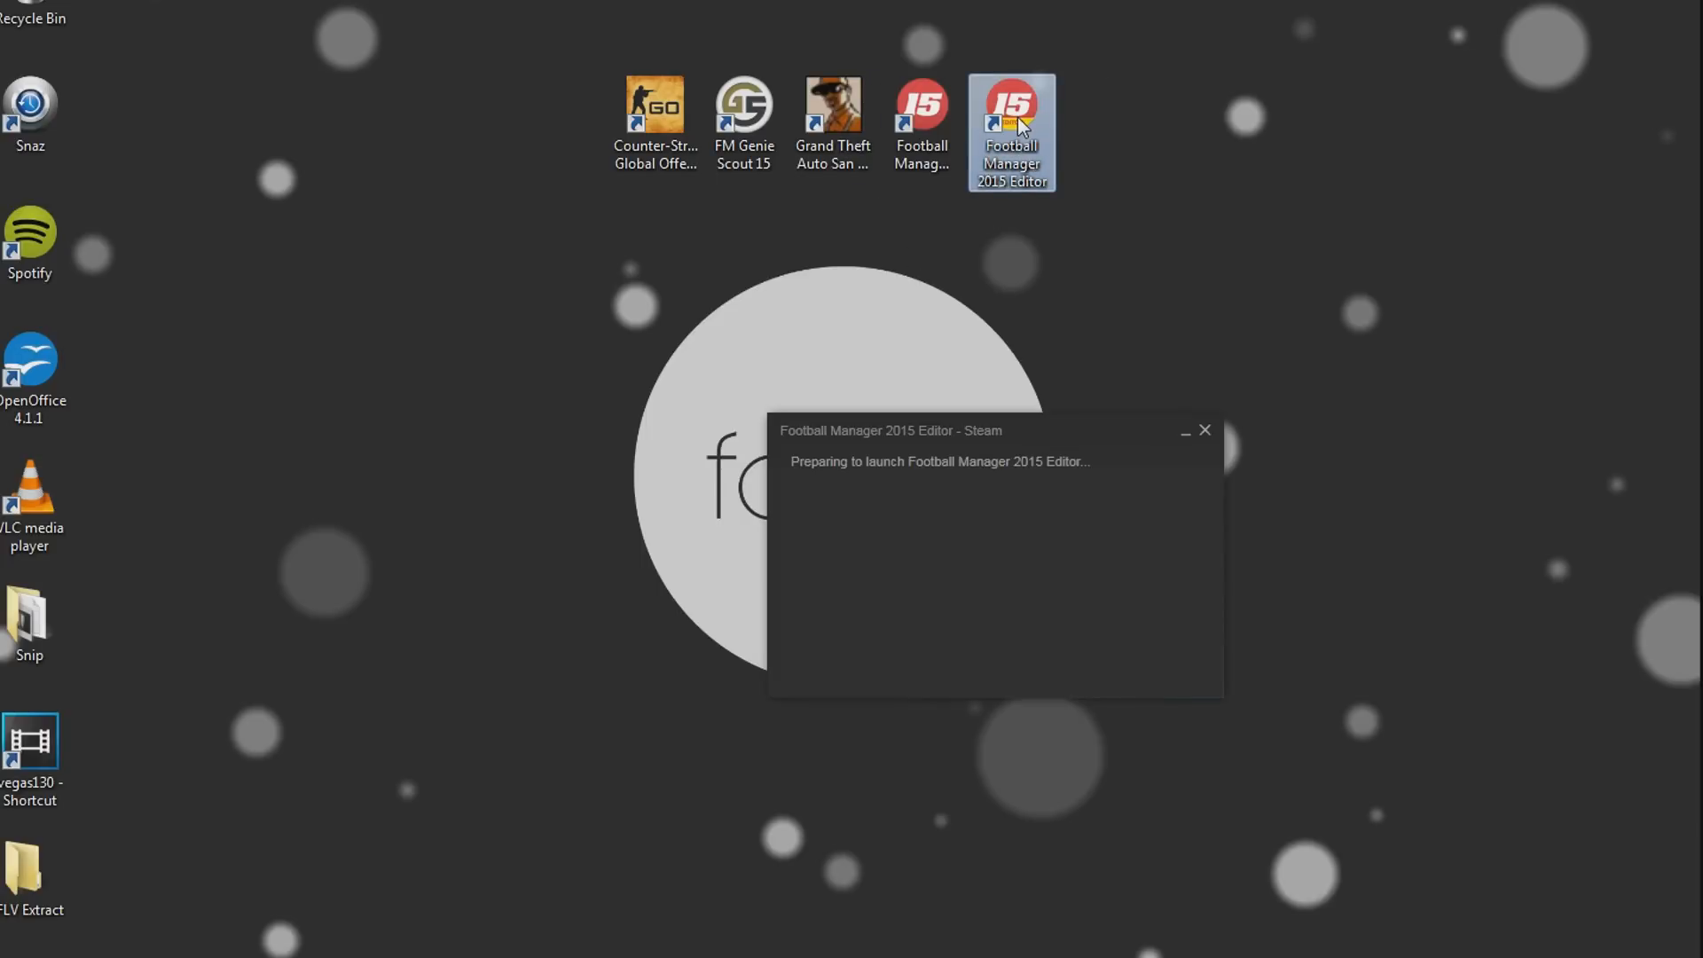